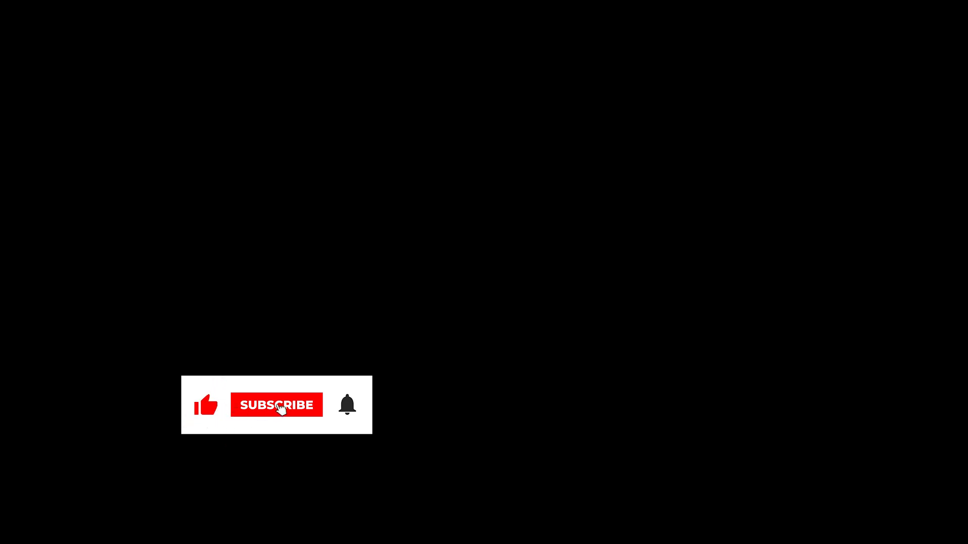
Click SUBSCRIBE so the button turns grey and the notification bell rings red.
left_click(280, 410)
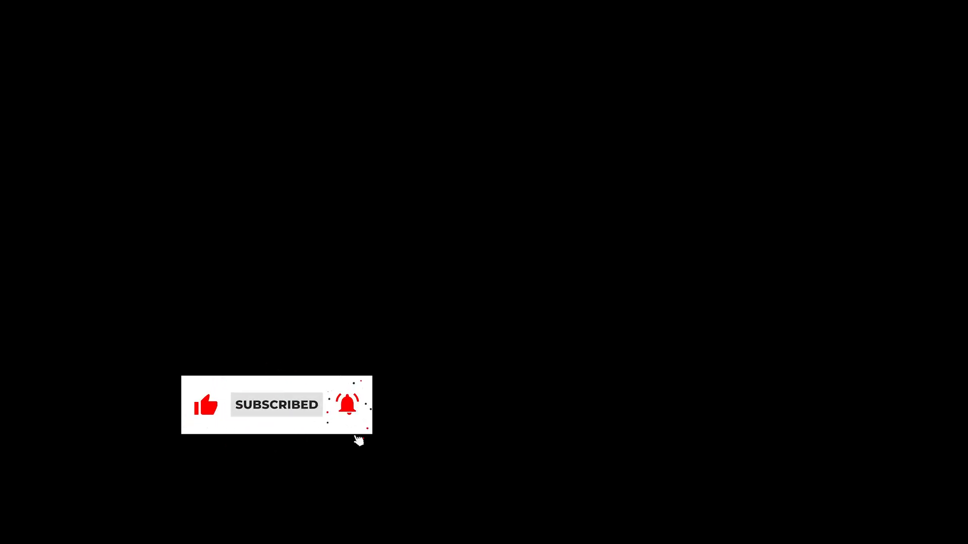